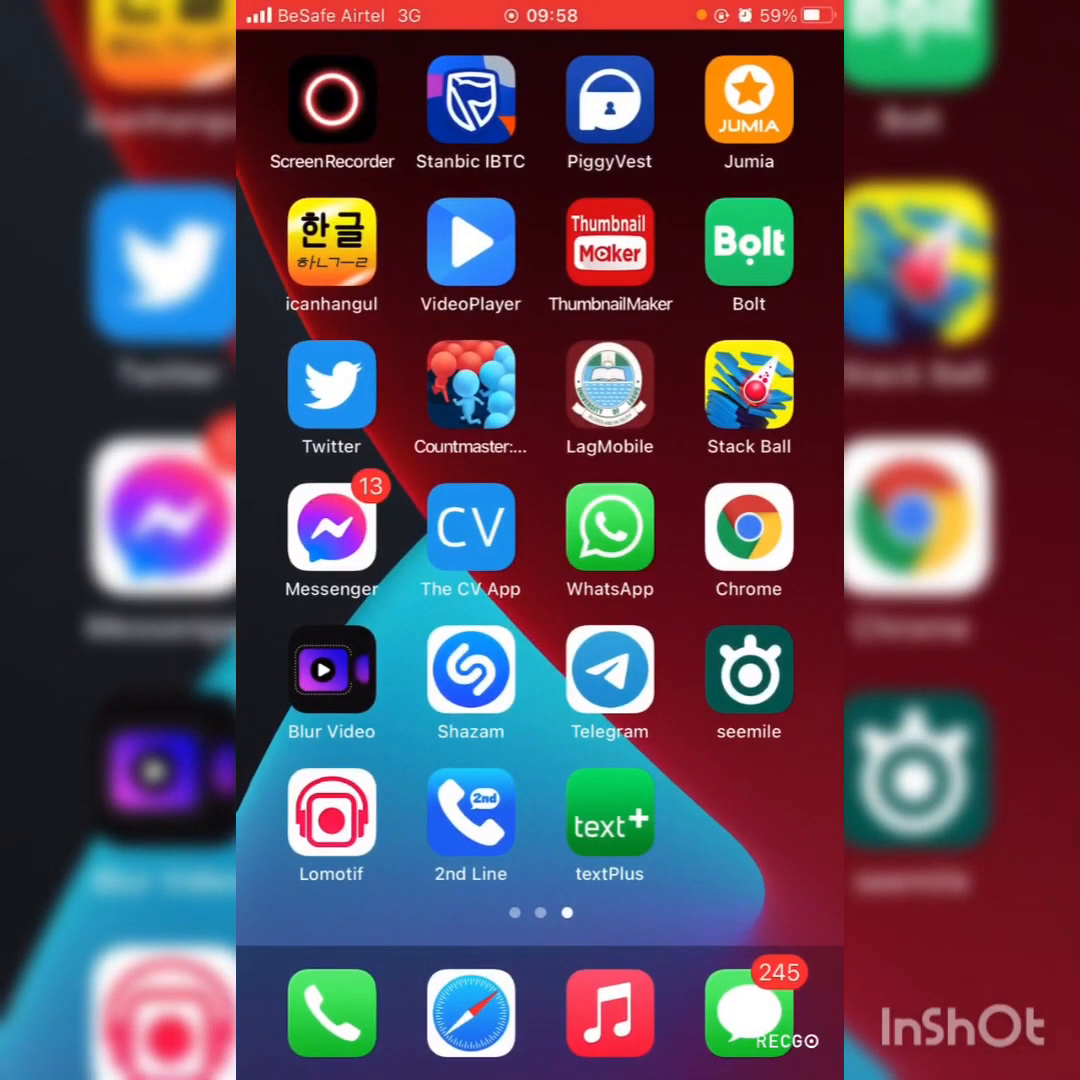
Launch textPlus, create the free account, and open the Welcome Party message showing the new number
left_click(609, 812)
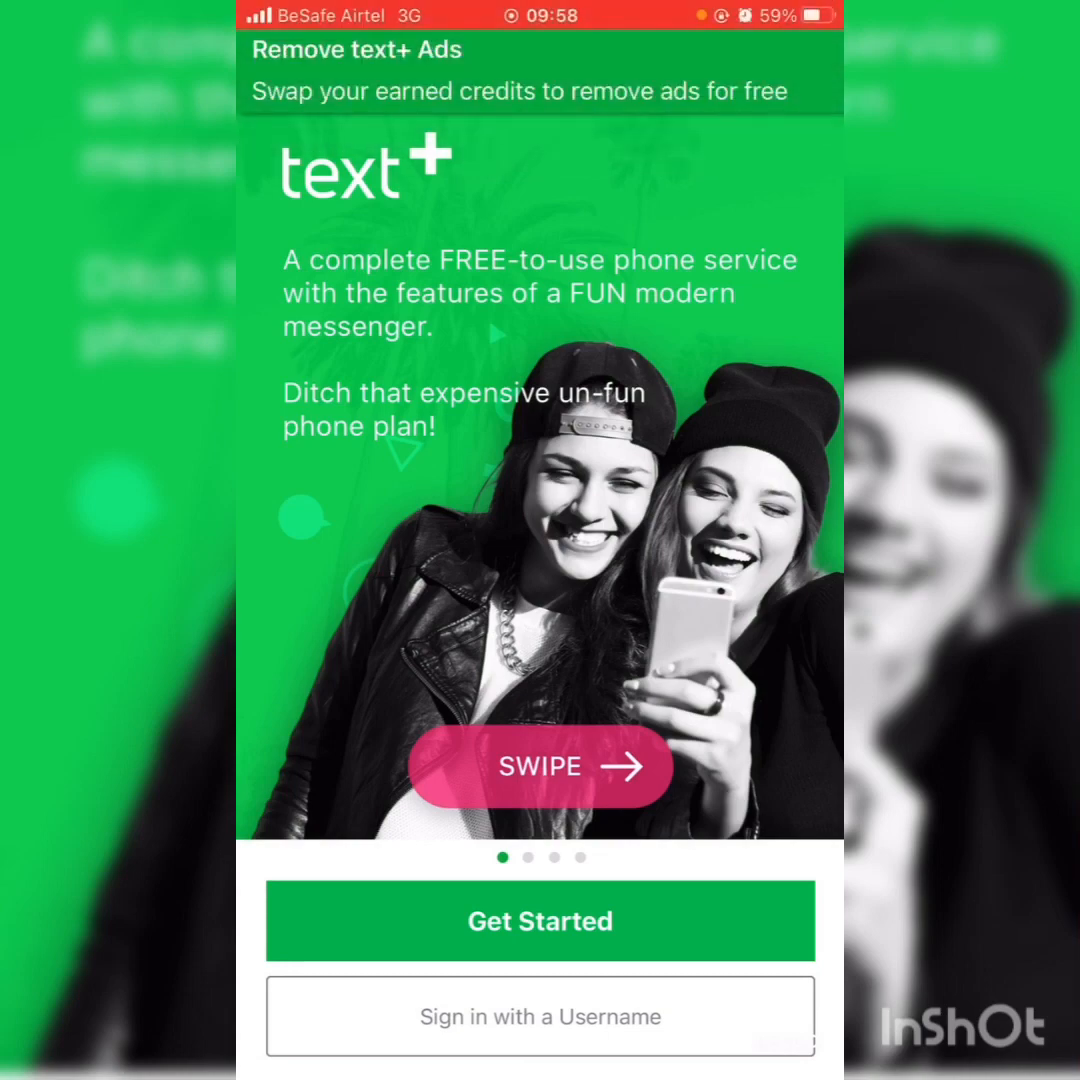
left_click(540, 921)
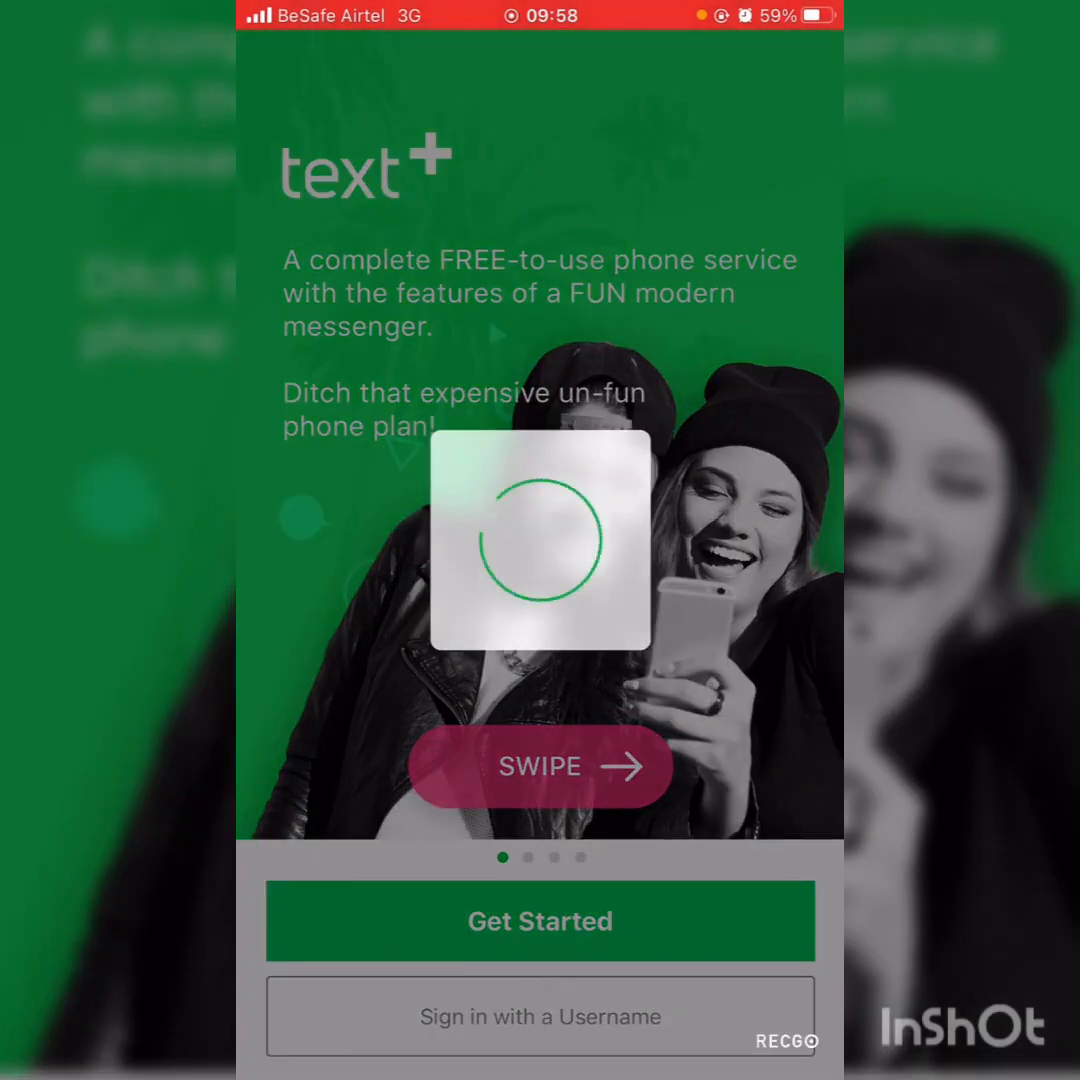
left_click(540, 920)
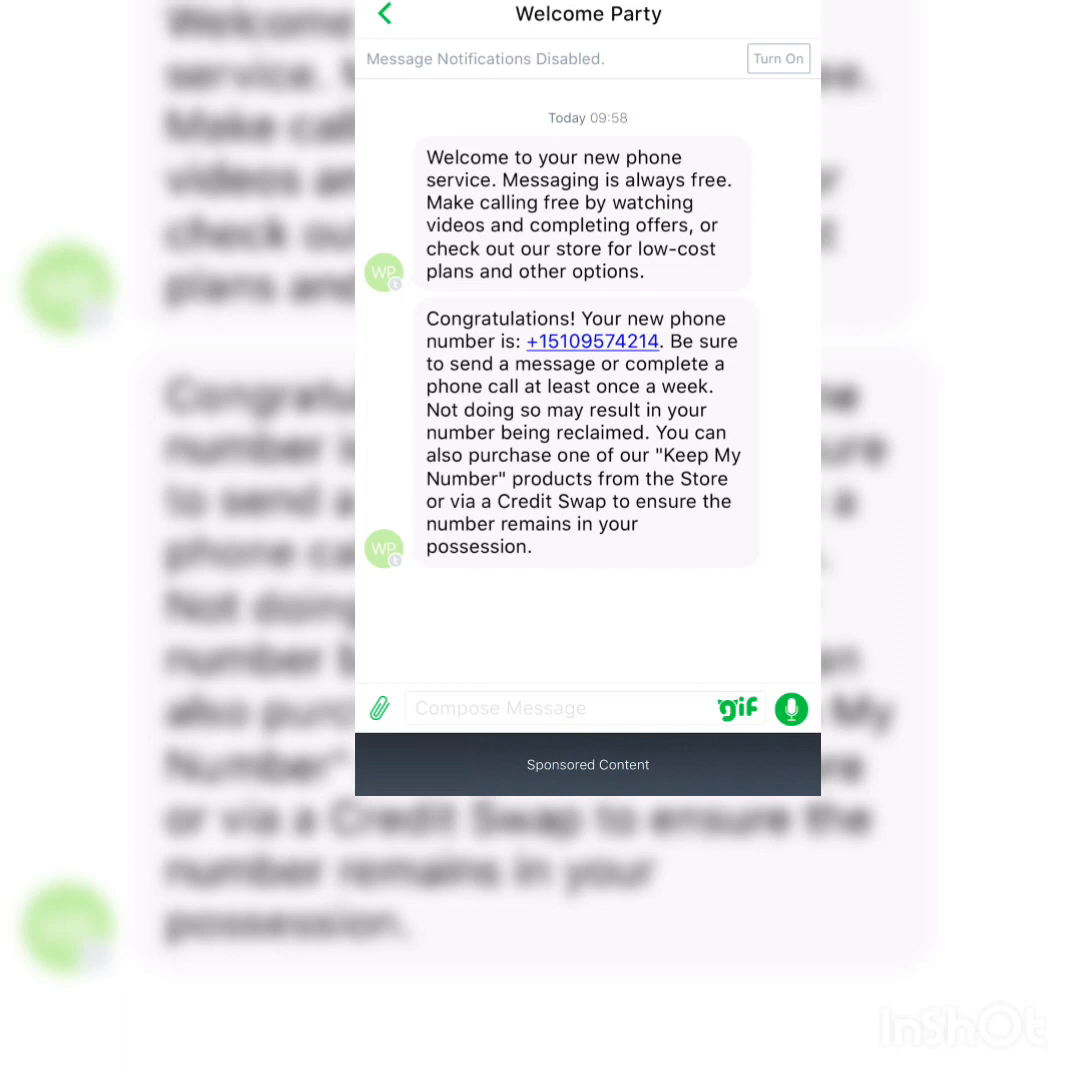
double_click(583, 213)
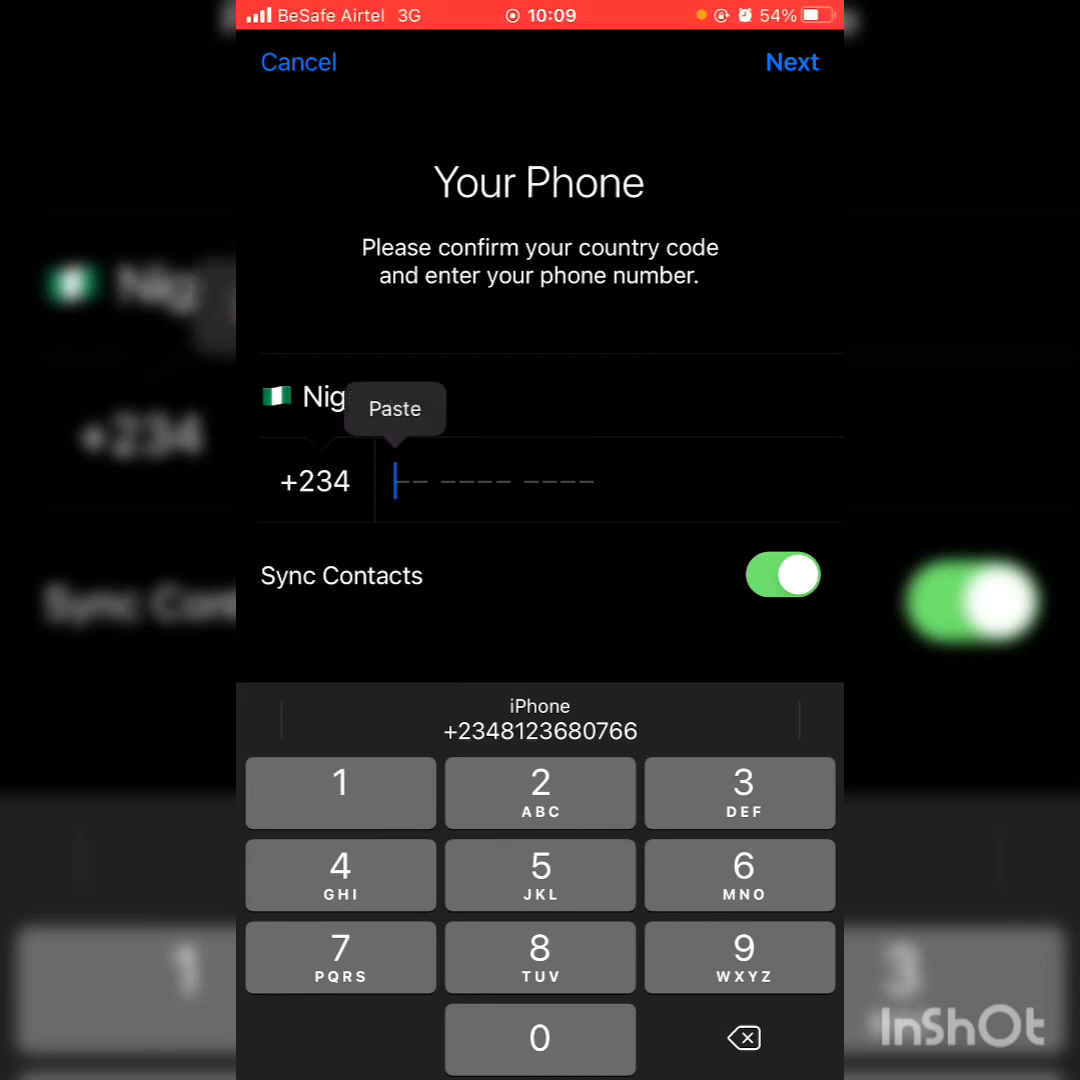
left_click(393, 408)
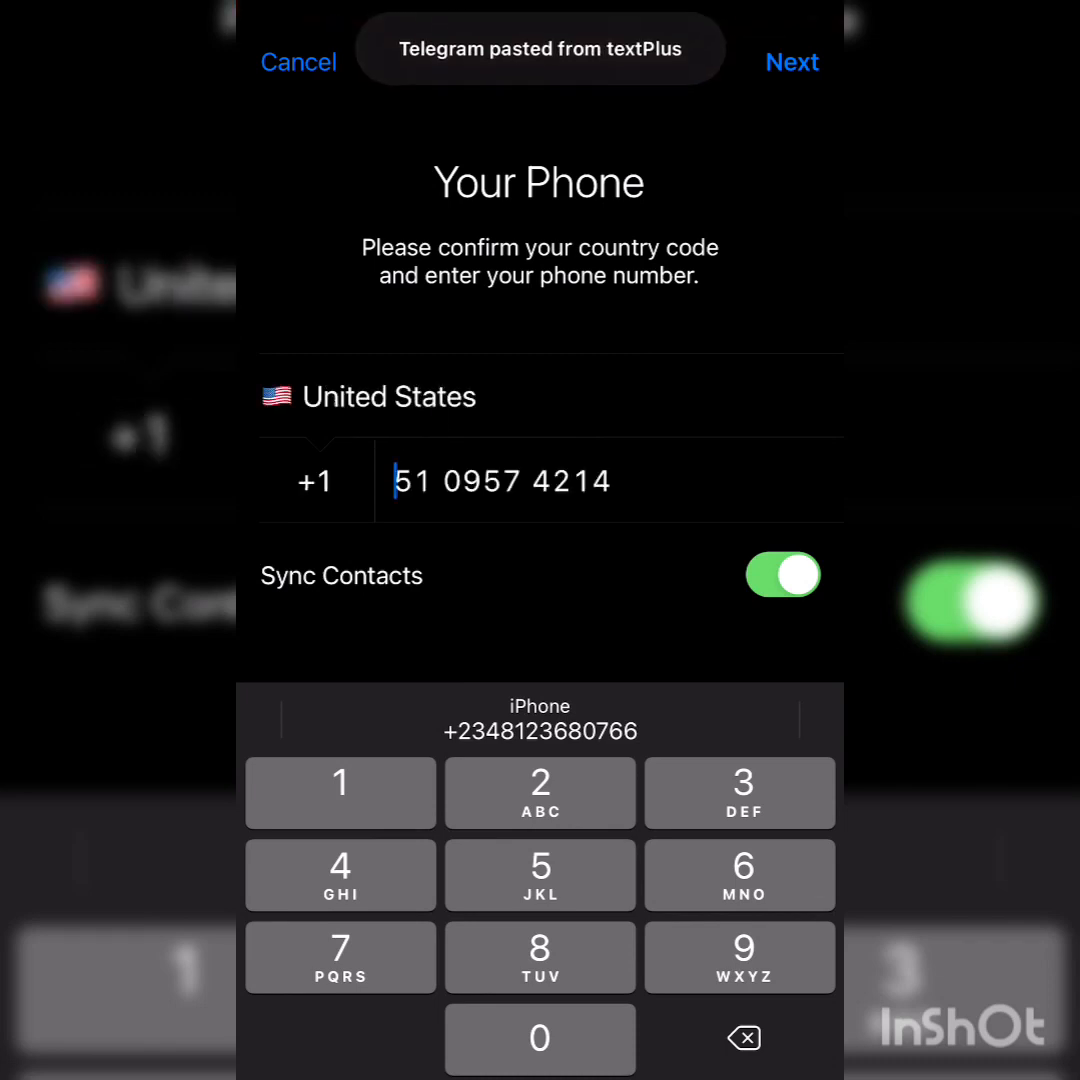
left_click(792, 62)
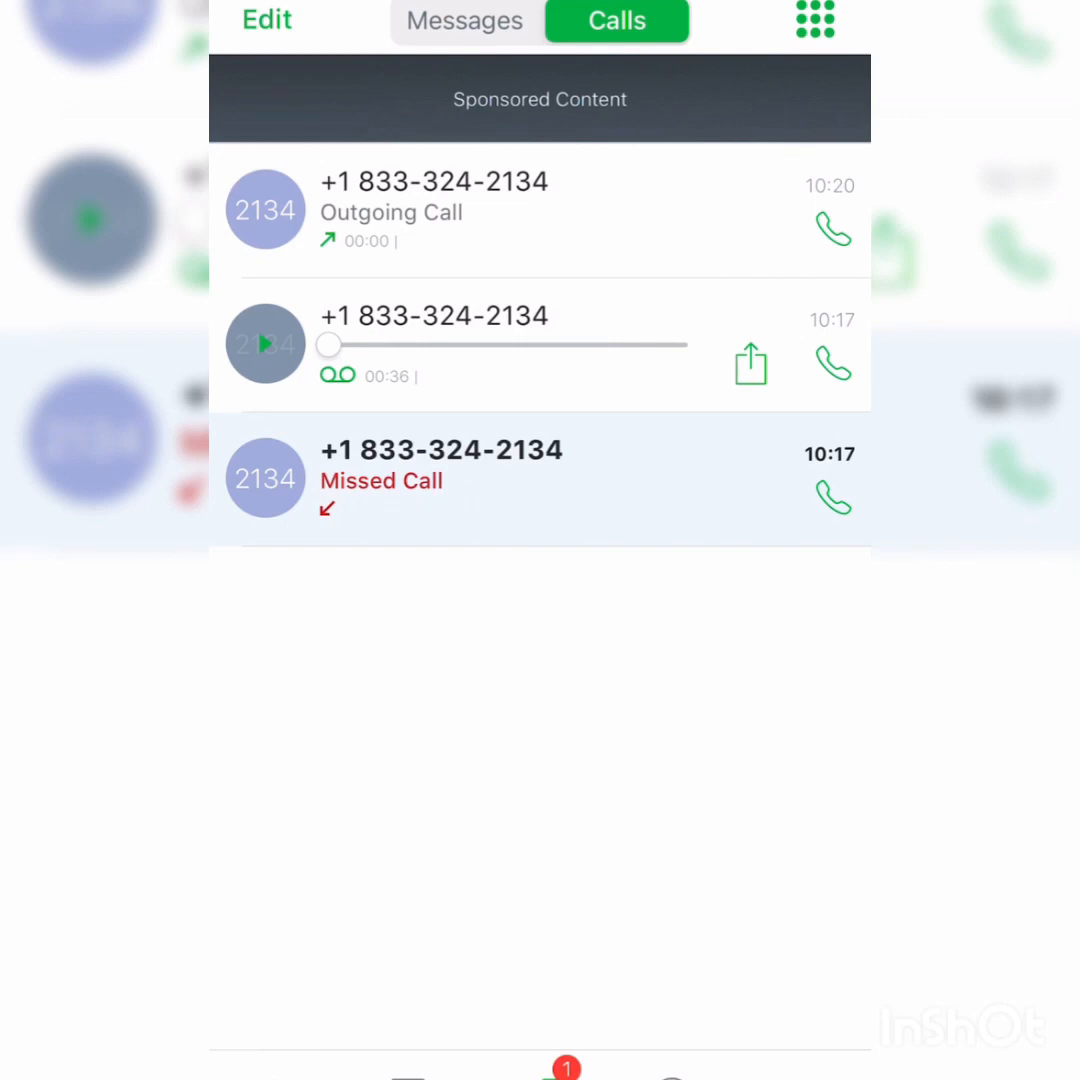
left_click(464, 20)
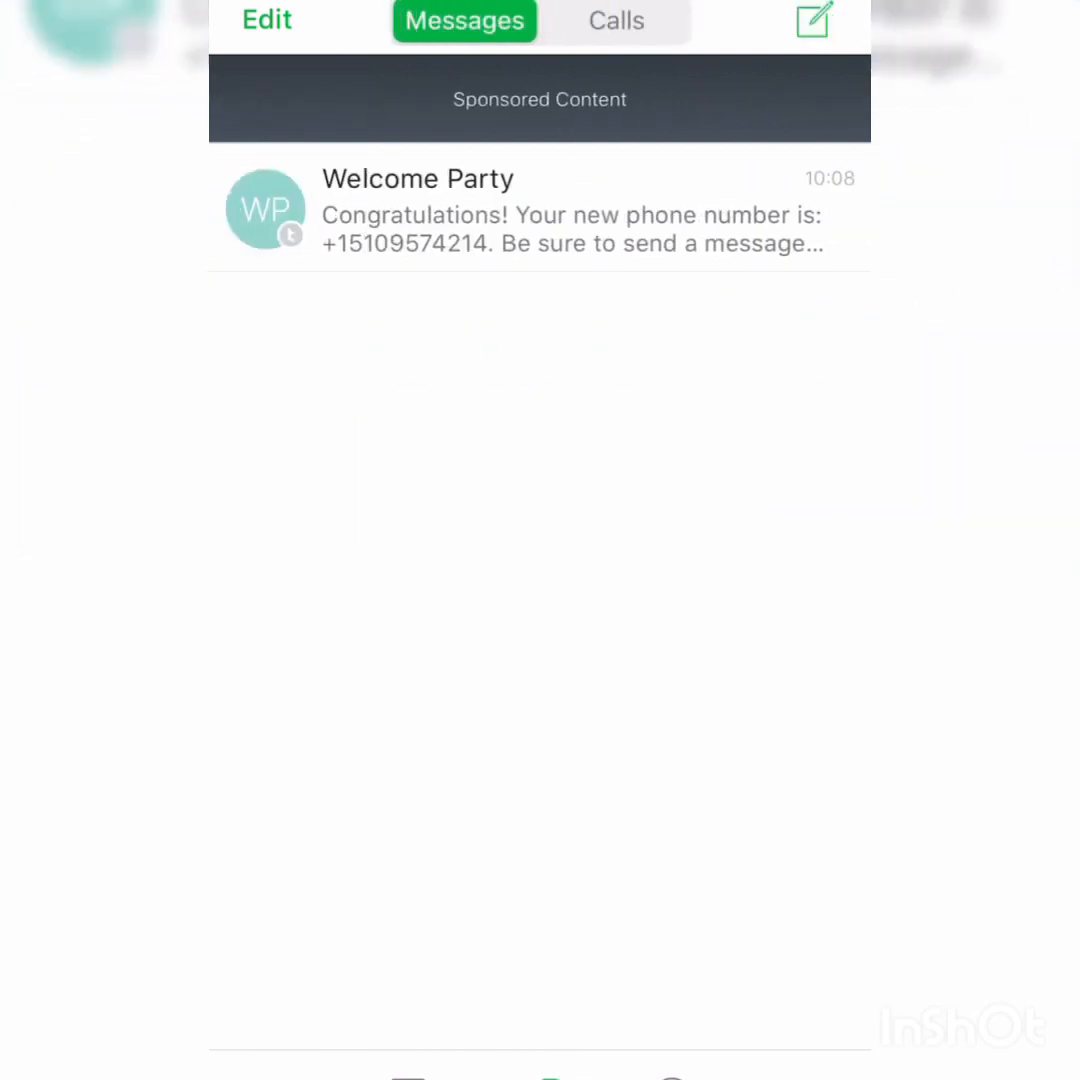
left_click(616, 20)
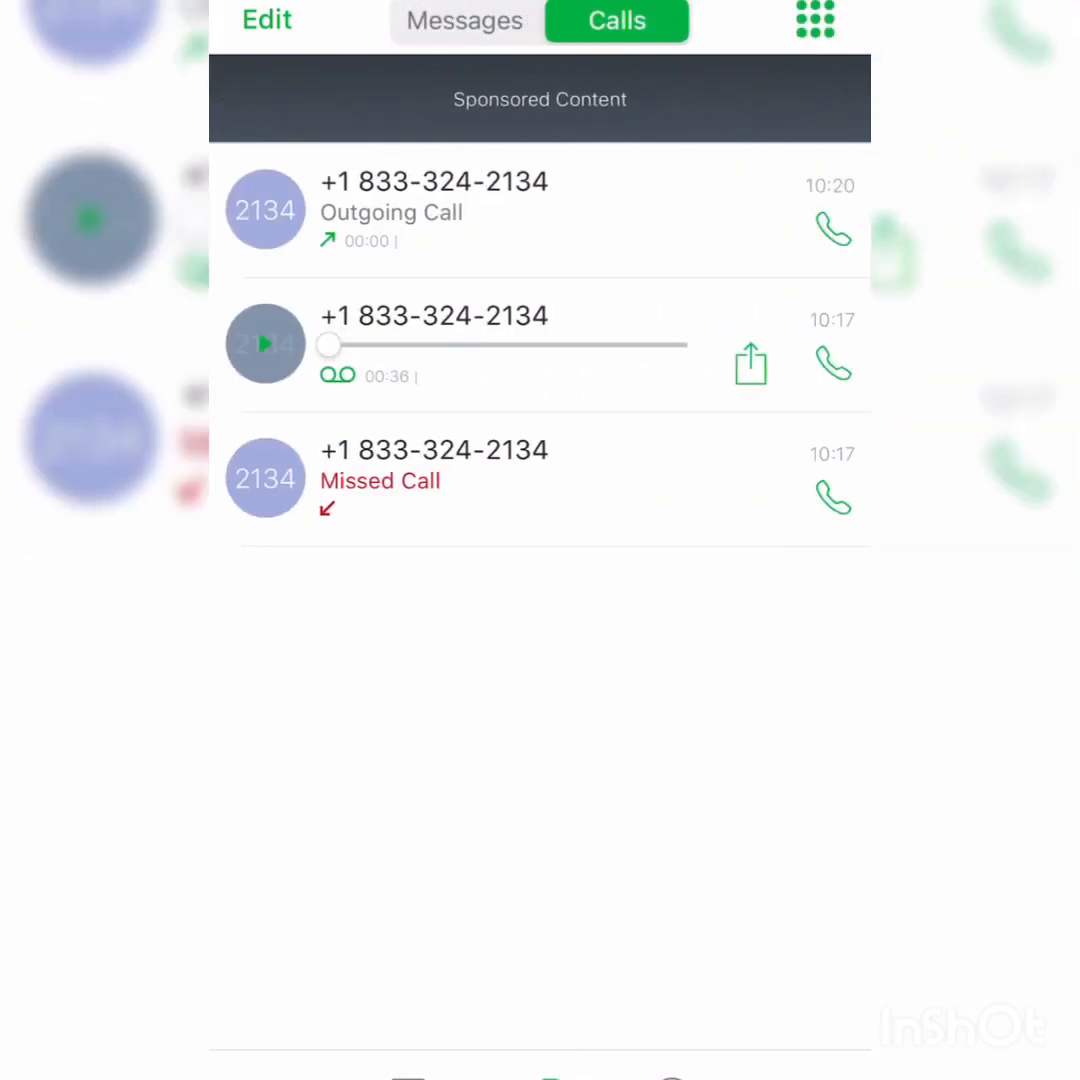
left_click(265, 344)
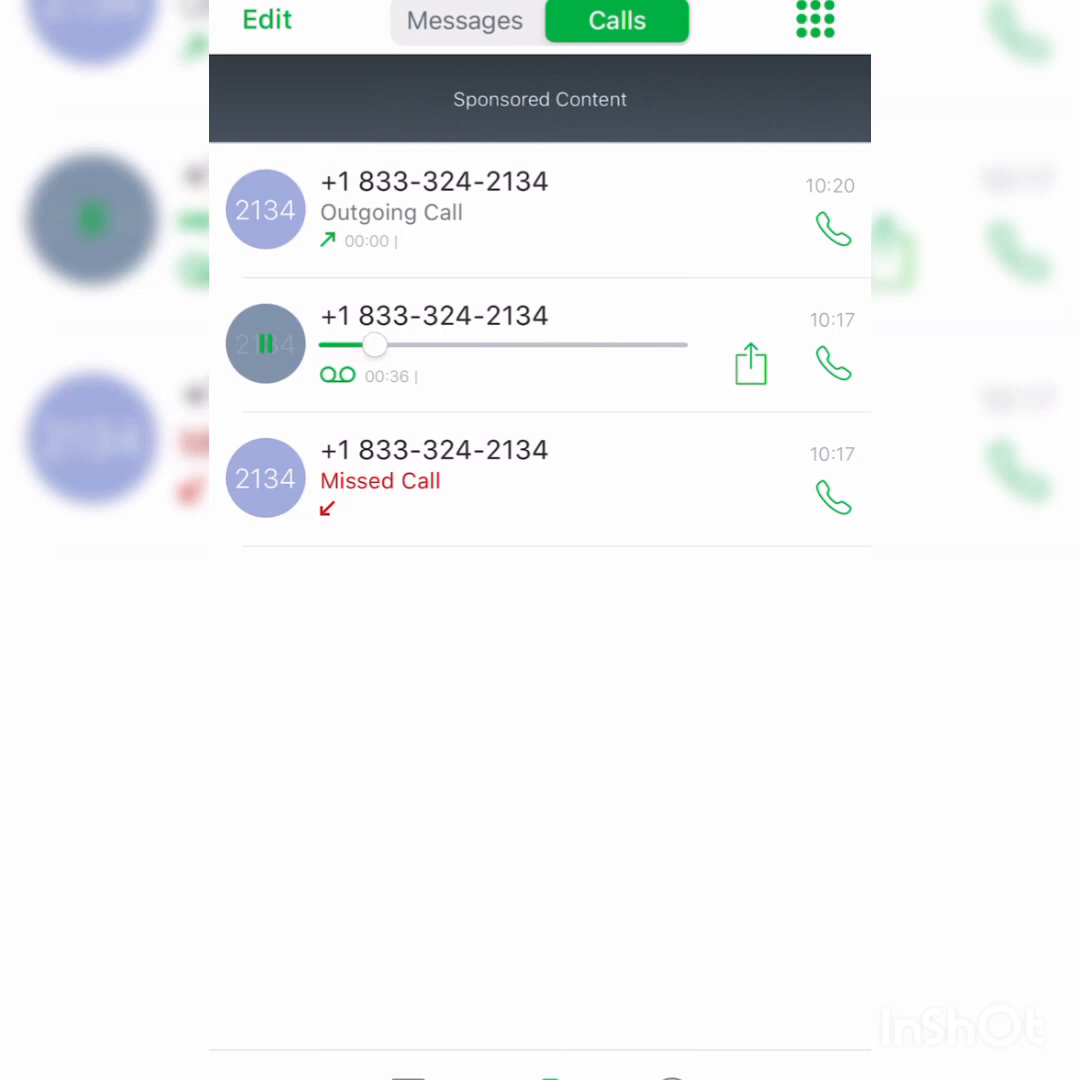
left_click_drag(375, 345, 410, 345)
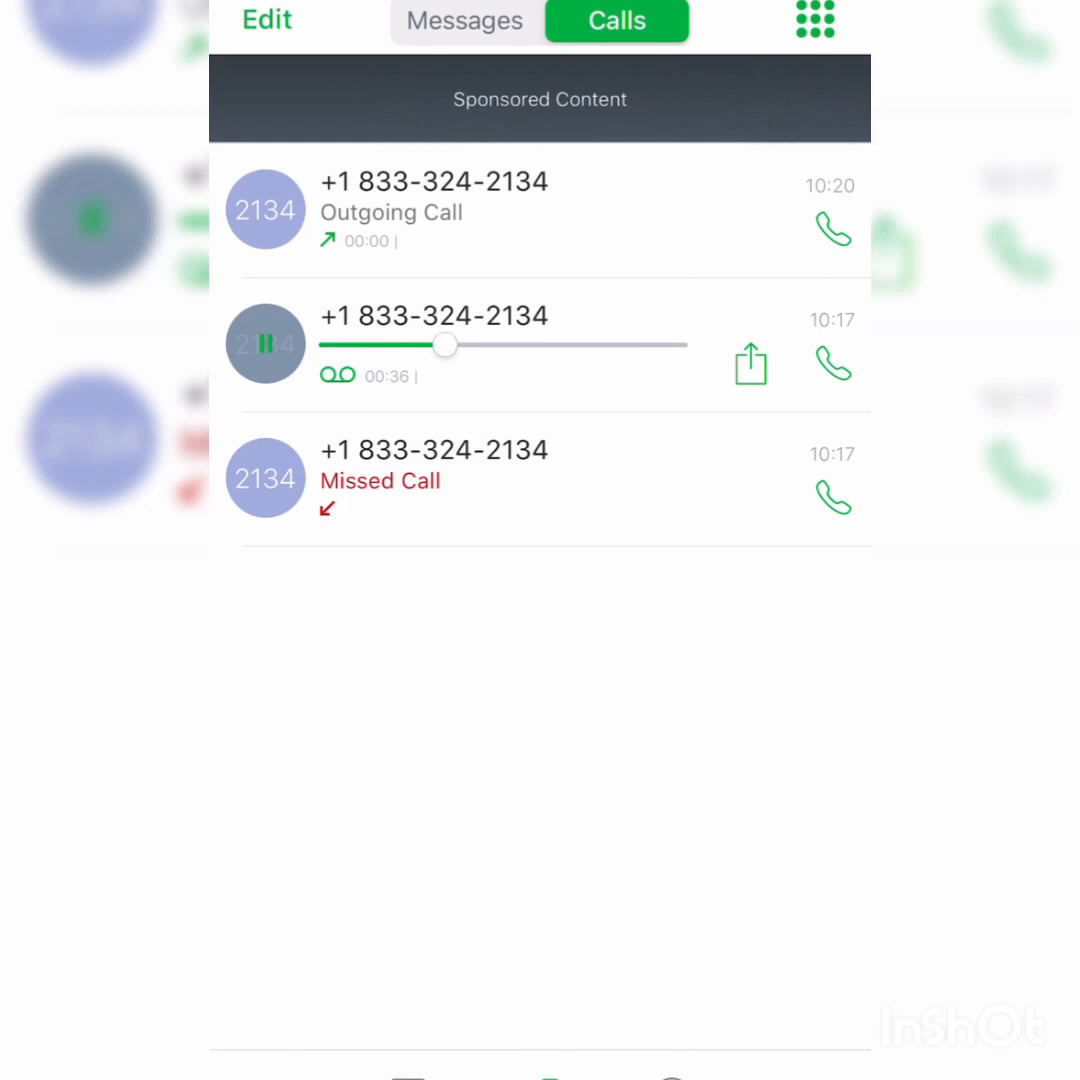
left_click_drag(445, 345, 480, 345)
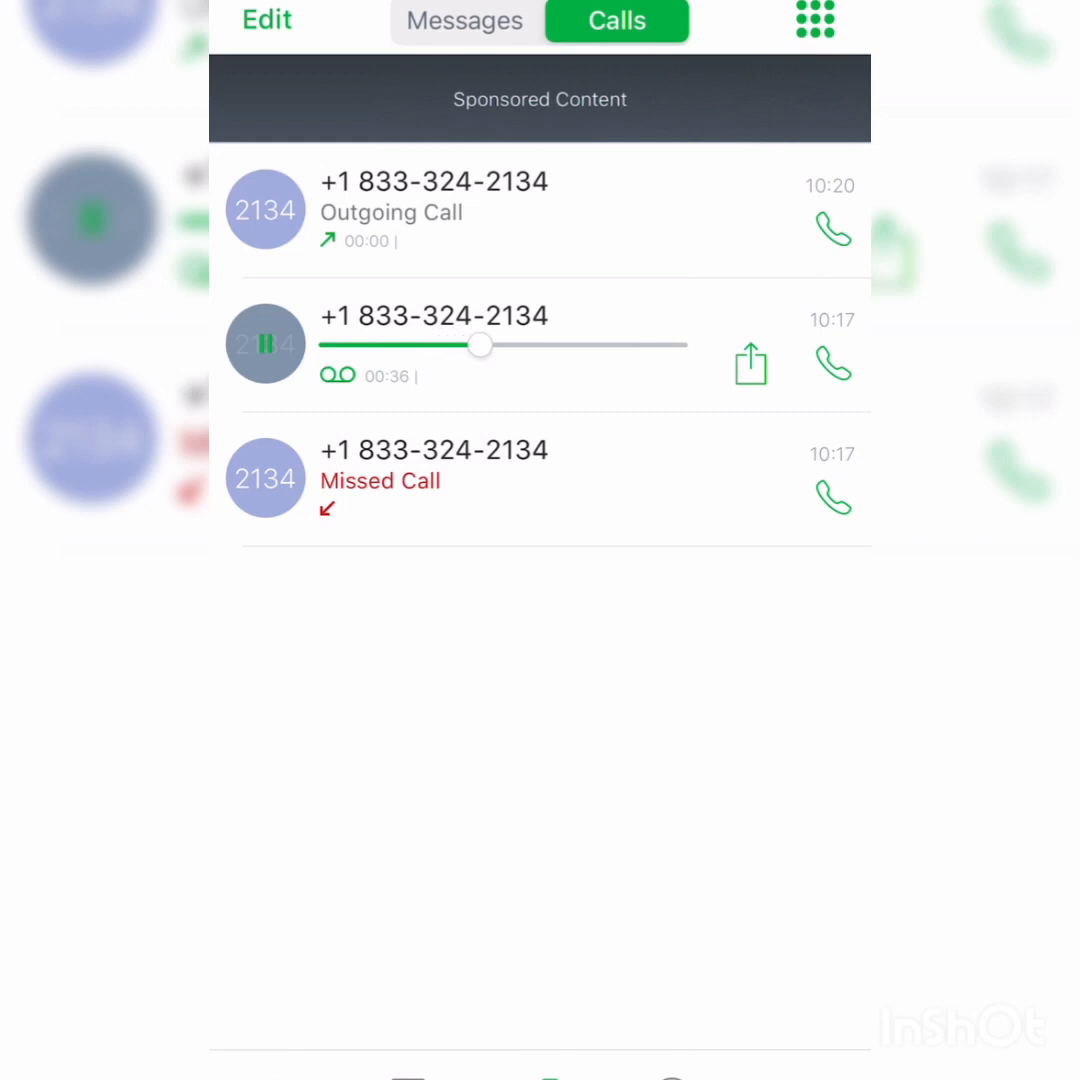
left_click_drag(480, 345, 515, 345)
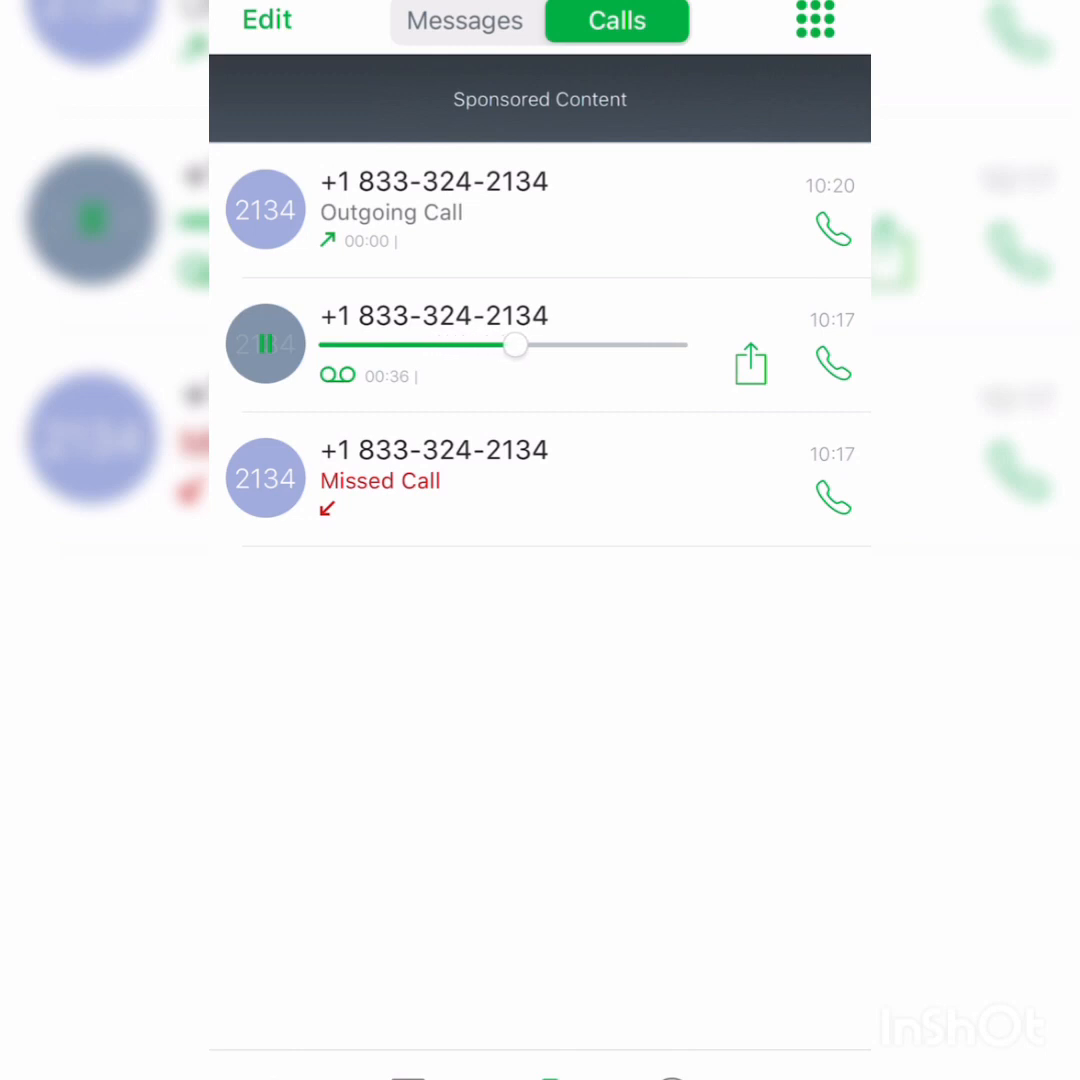
left_click_drag(516, 345, 552, 345)
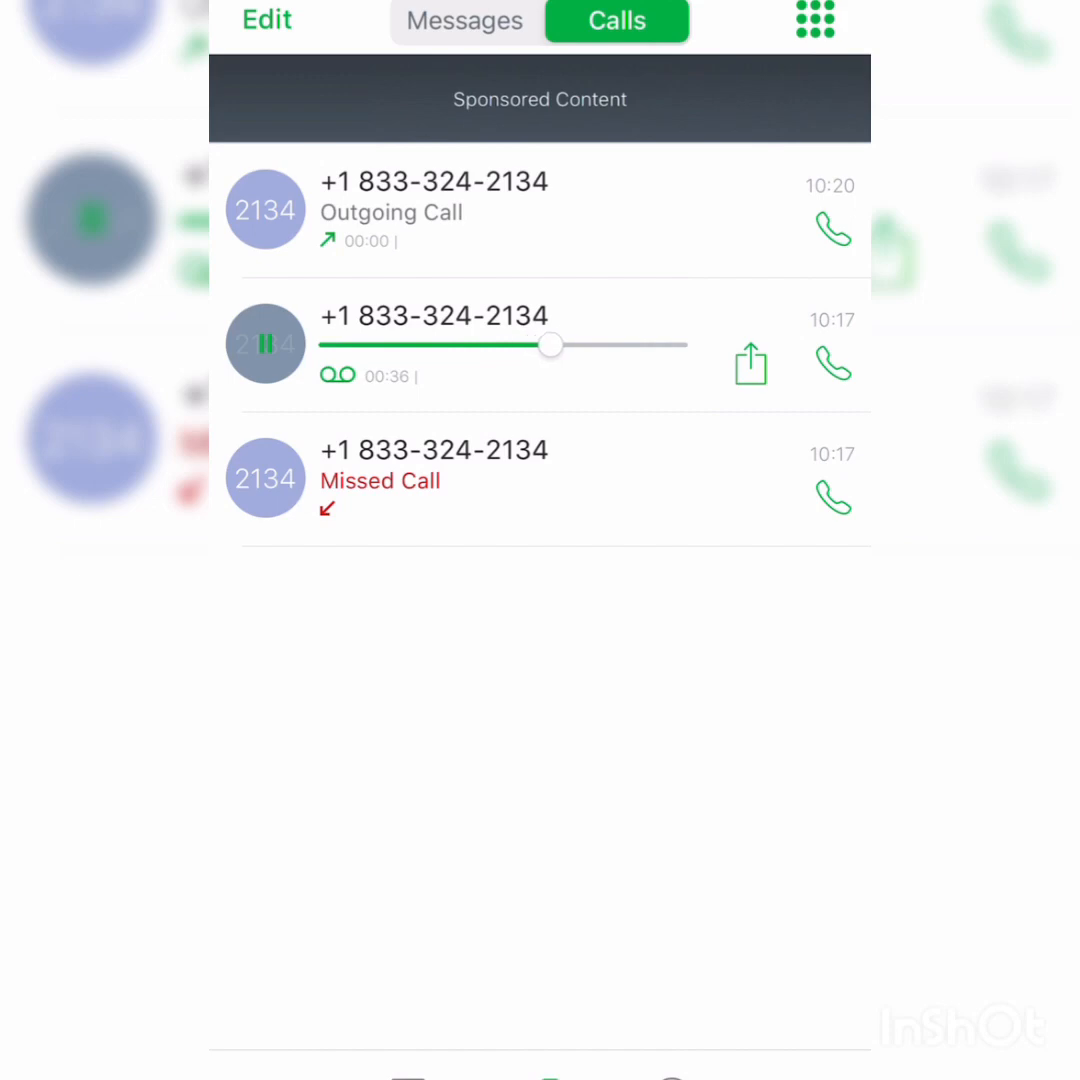
left_click_drag(551, 345, 586, 345)
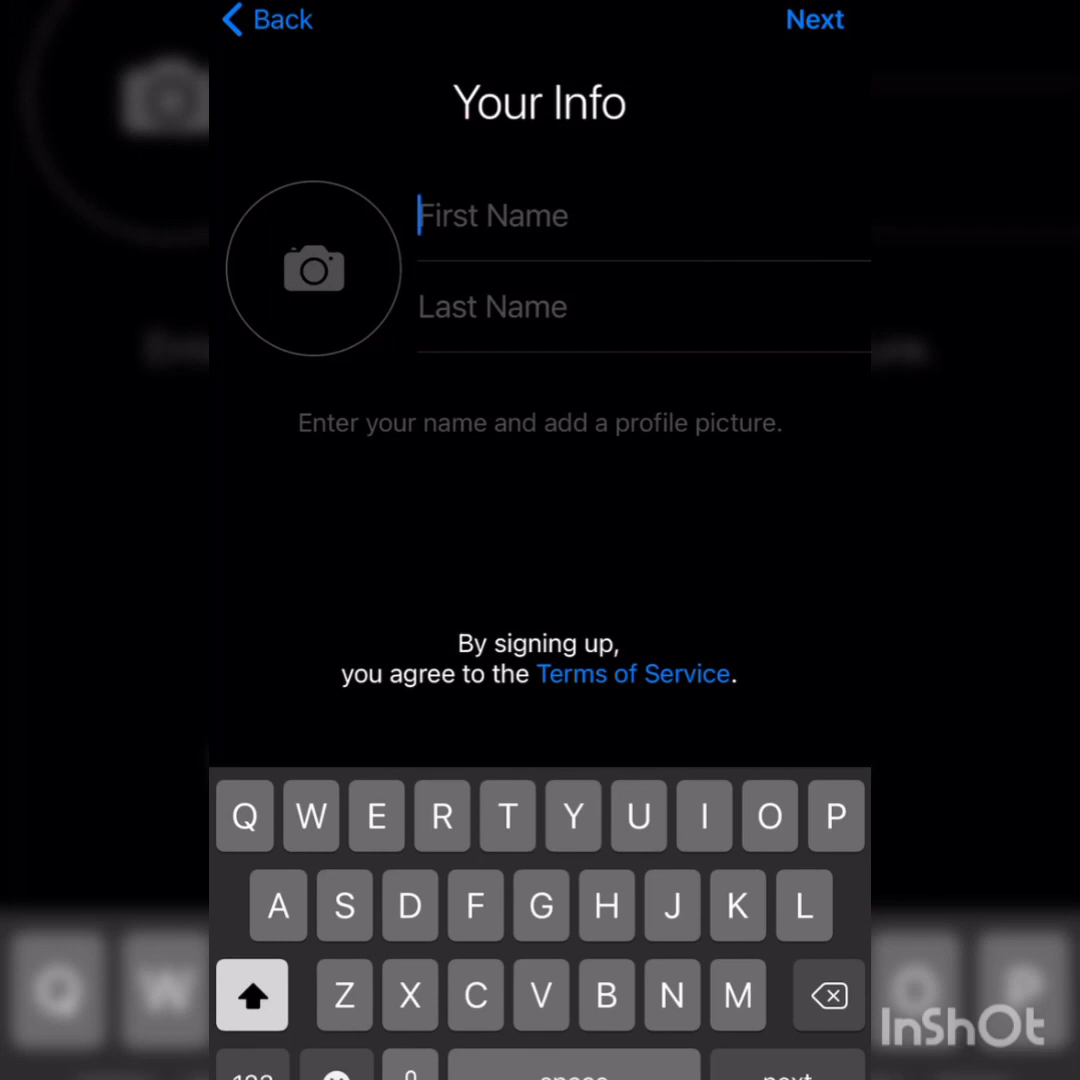
Enter first name 'Gooo' and last name 'World' on Telegram's Your Info screen
type("Gooo")
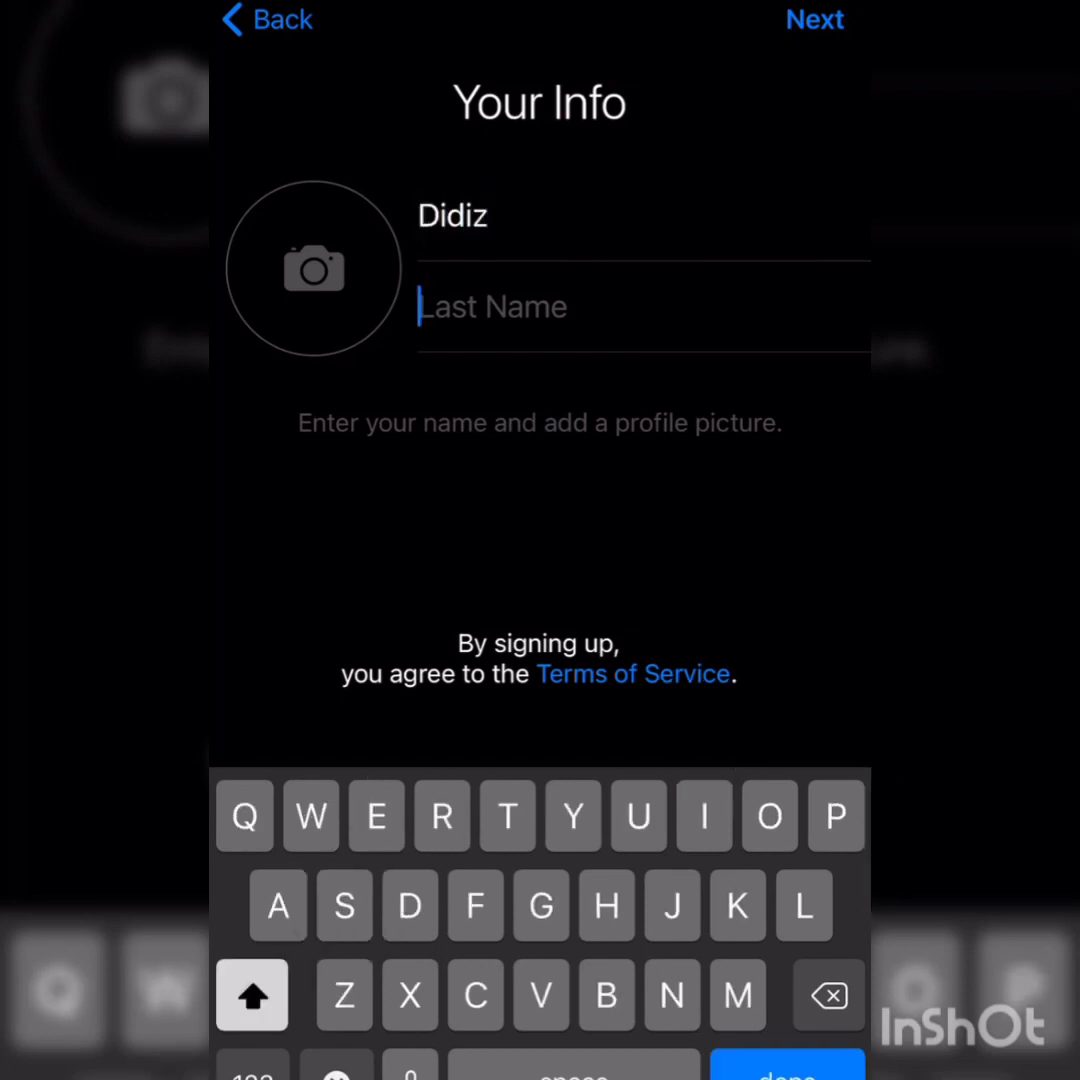
type("World")
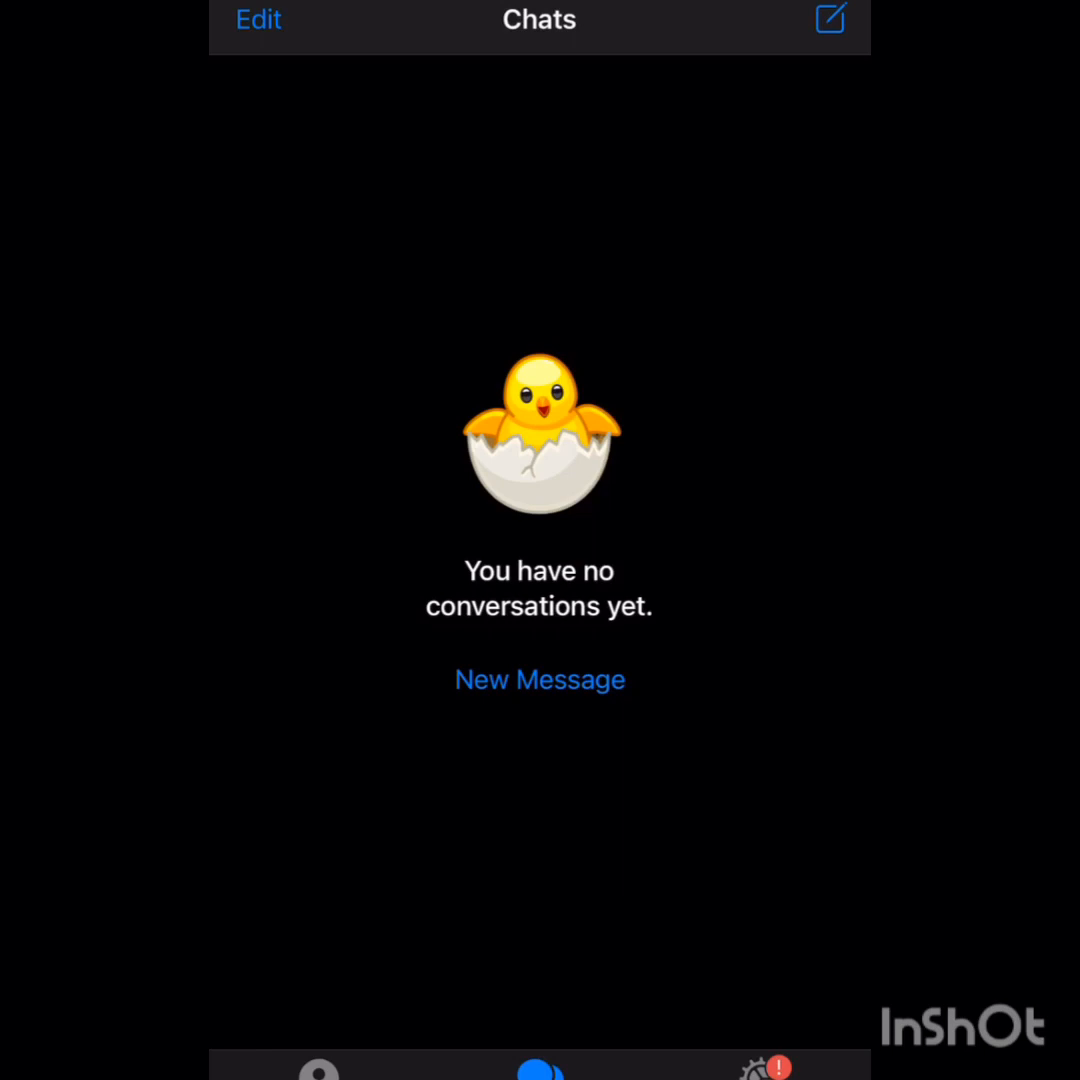
scroll("down", 3)
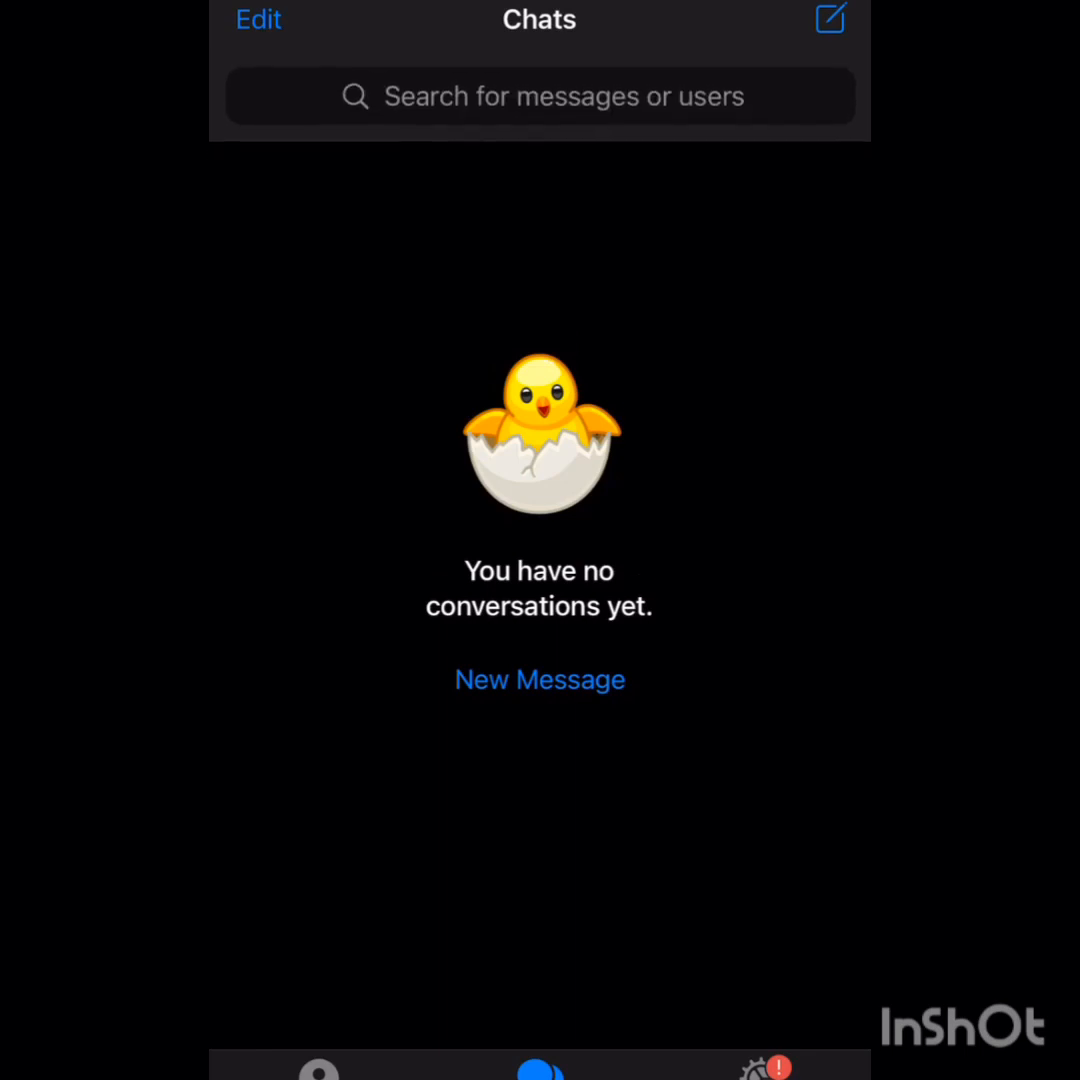